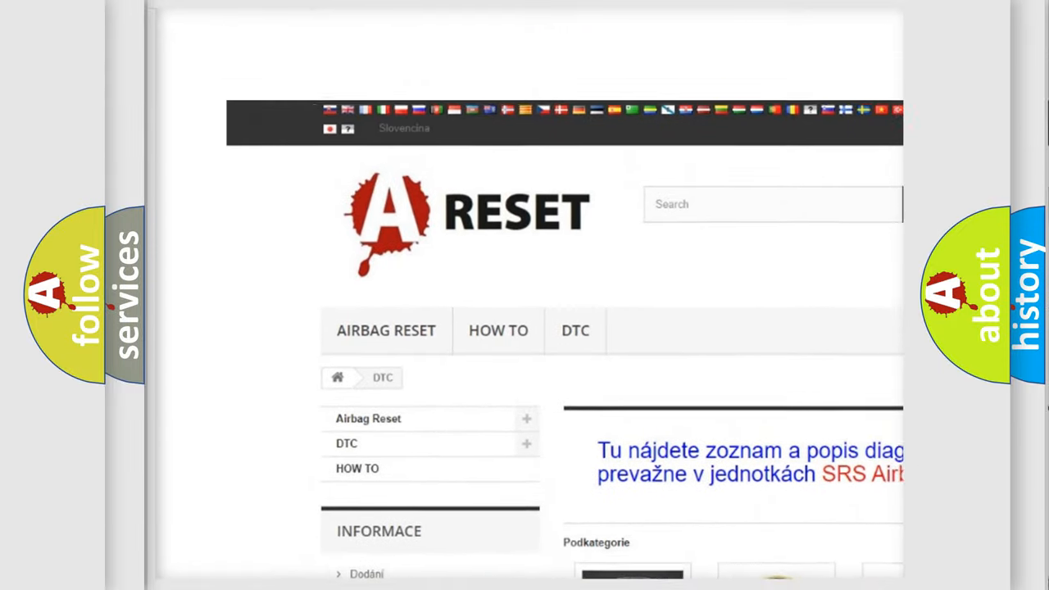
# - Open the Ford DTC list from the category page and browse its code links
pyautogui.scroll(-3)
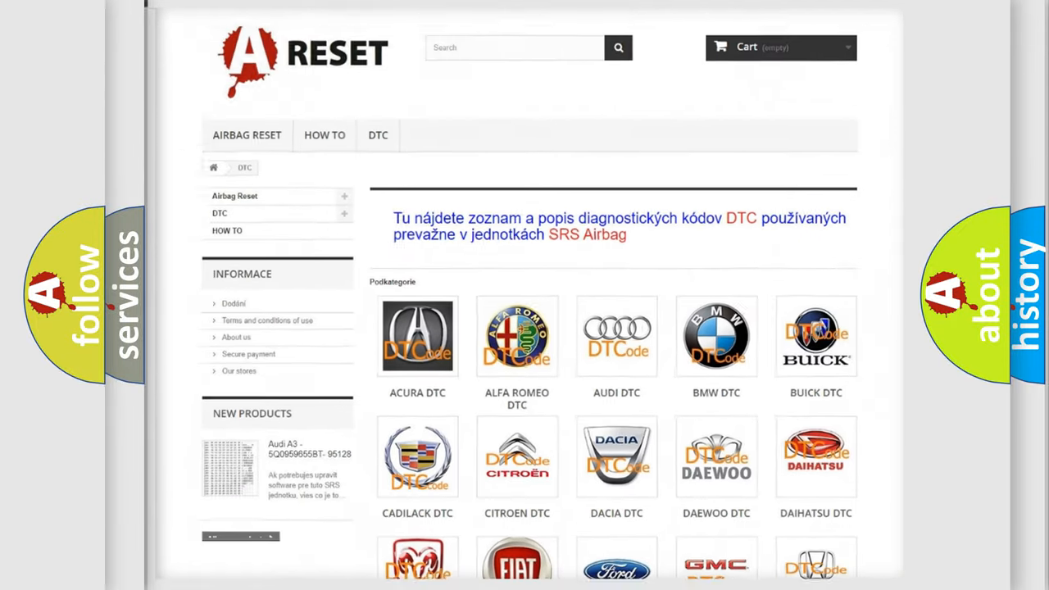
pyautogui.scroll(-3)
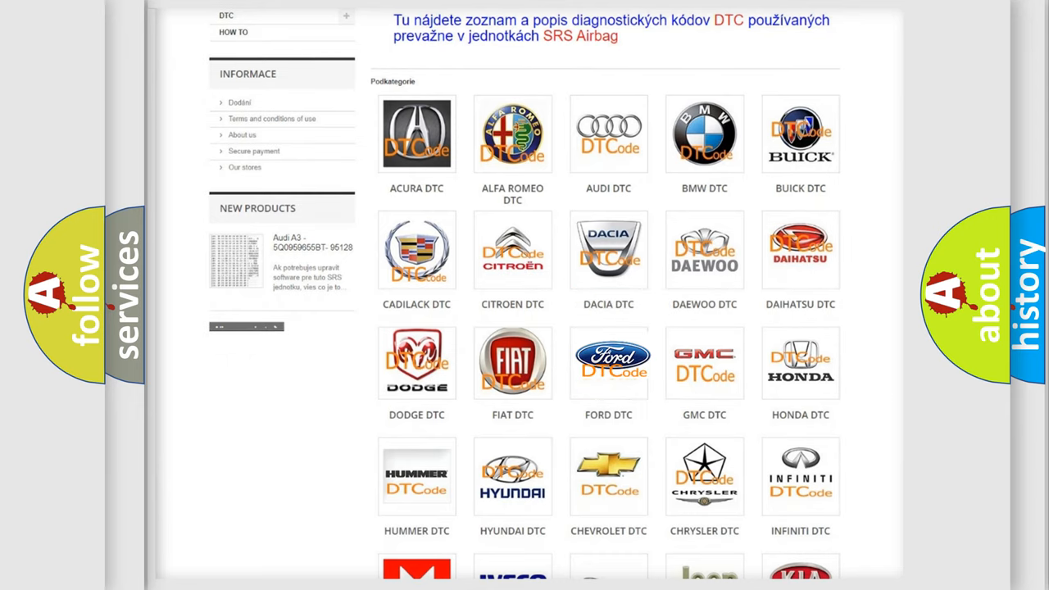
pyautogui.click(608, 363)
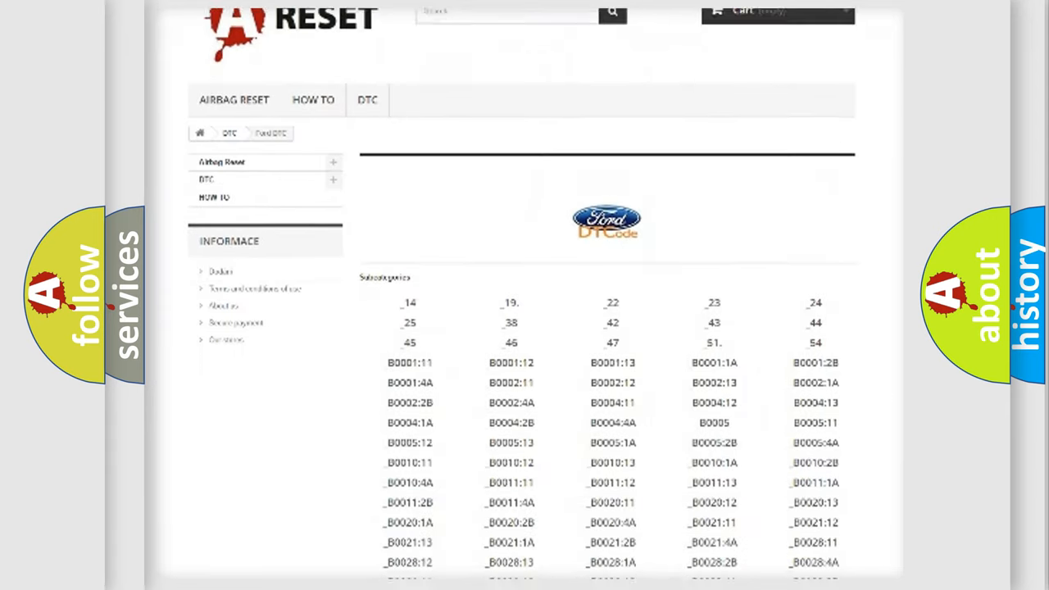
pyautogui.scroll(-3)
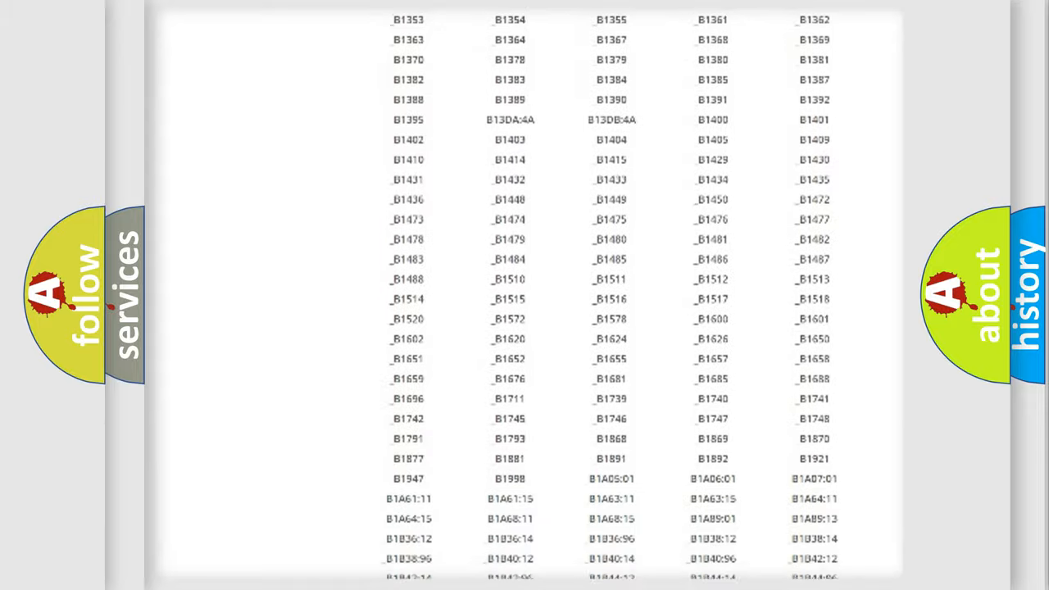
pyautogui.scroll(3)
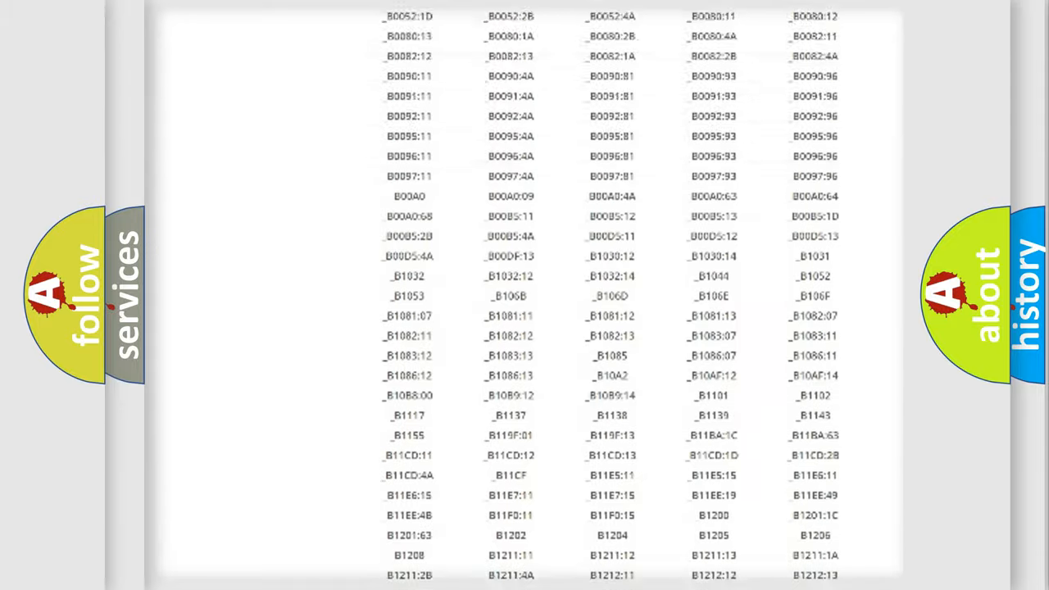
pyautogui.scroll(3)
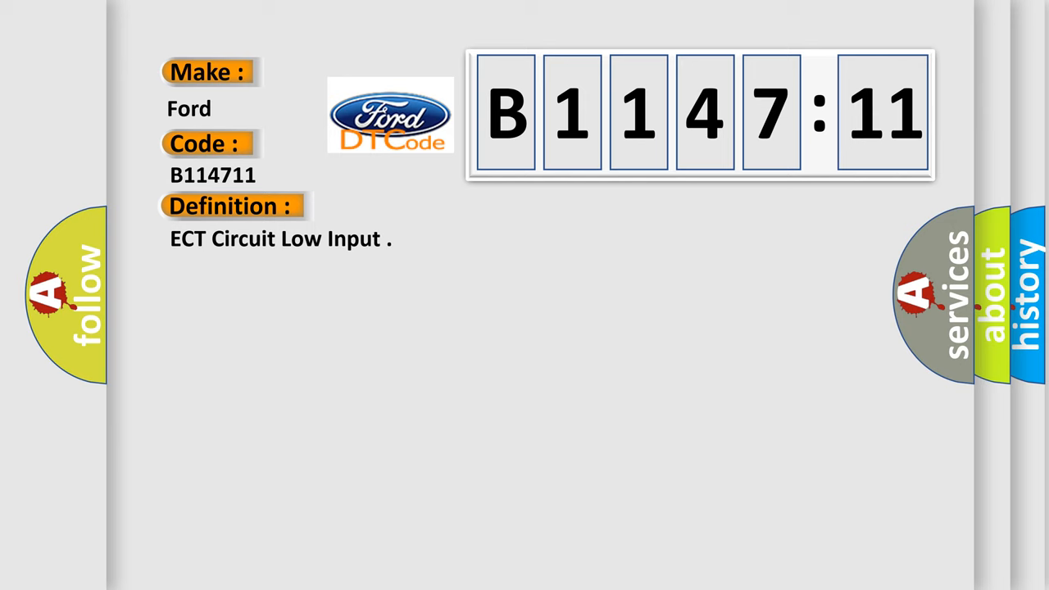
# - Advance to the Ford B1147:11 card showing ECT Circuit Low Input and its description
pyautogui.click(426, 207)
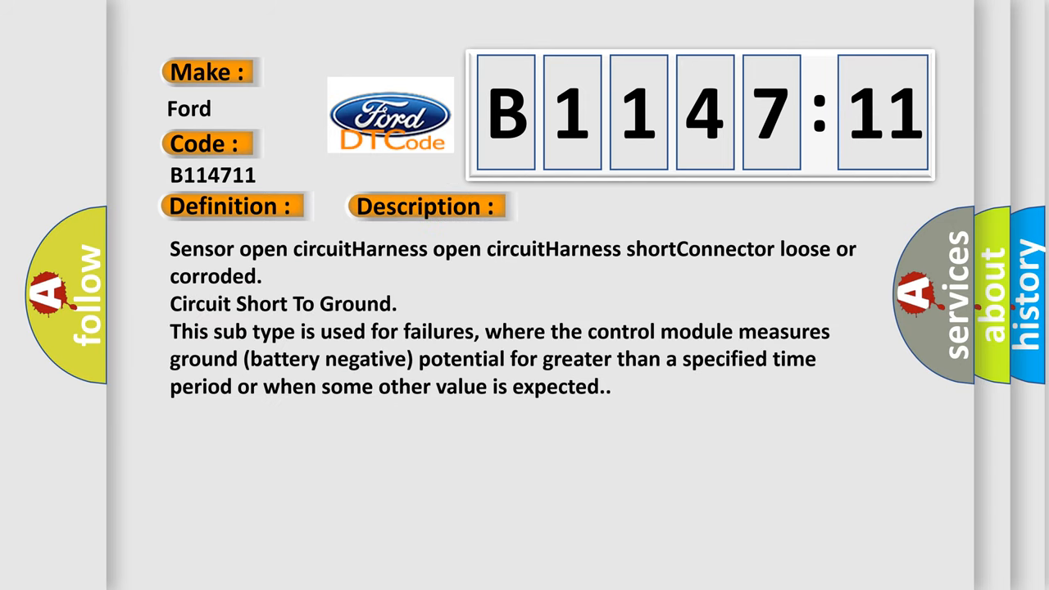